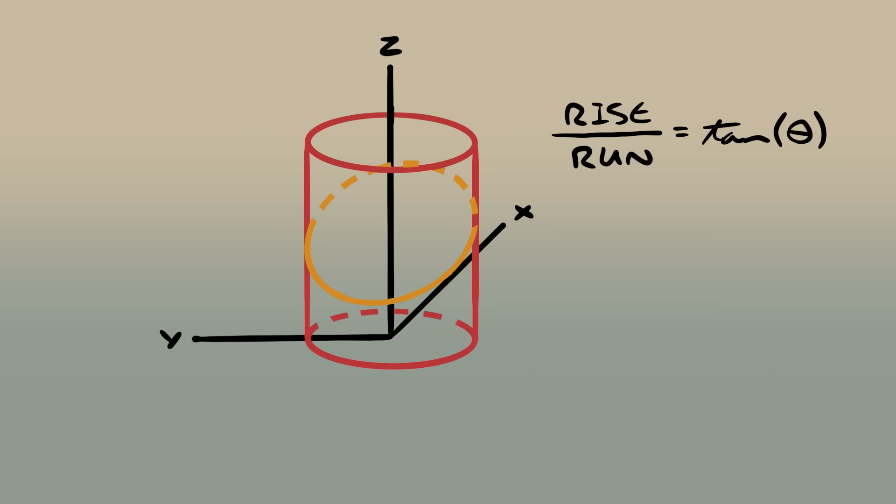
Step: Write 'Z = x tan(θ)+h' beneath the RISE/RUN formula next to the sliced cylinder
text(Z =)
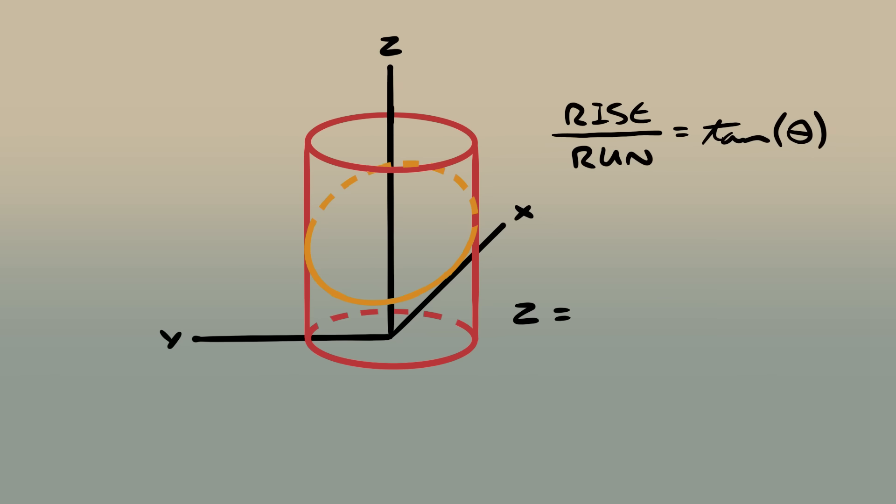
text(x tan(θ)+h)
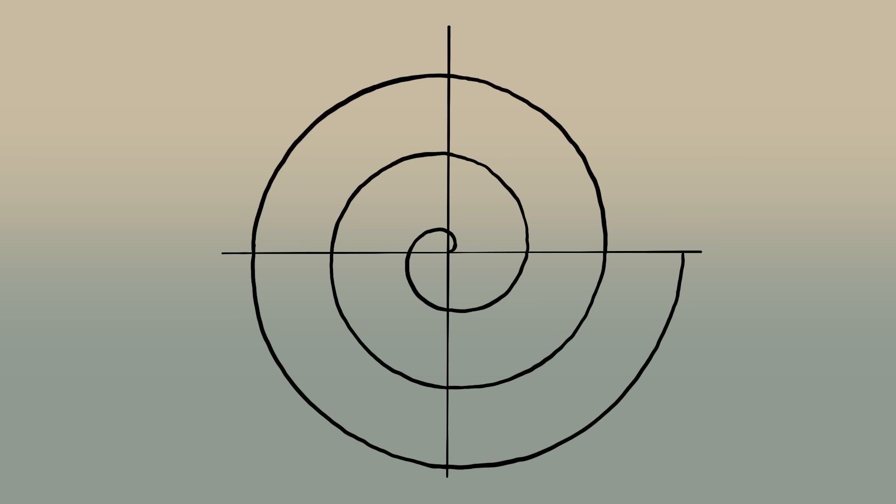
Step: Label the spiral 'r(φ)=something×φ', then write 'z(x,y)' above the Cartesian grid
text(r(φ)=something×φ)
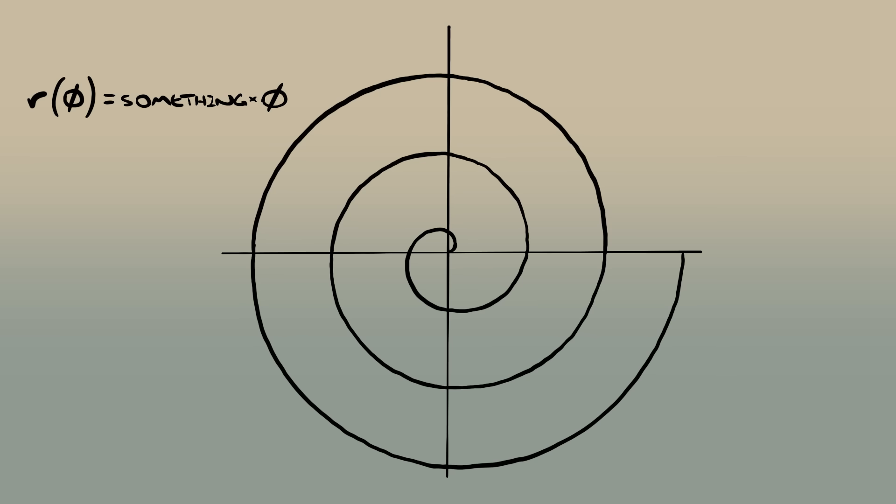
drag(450, 247, 509, 188)
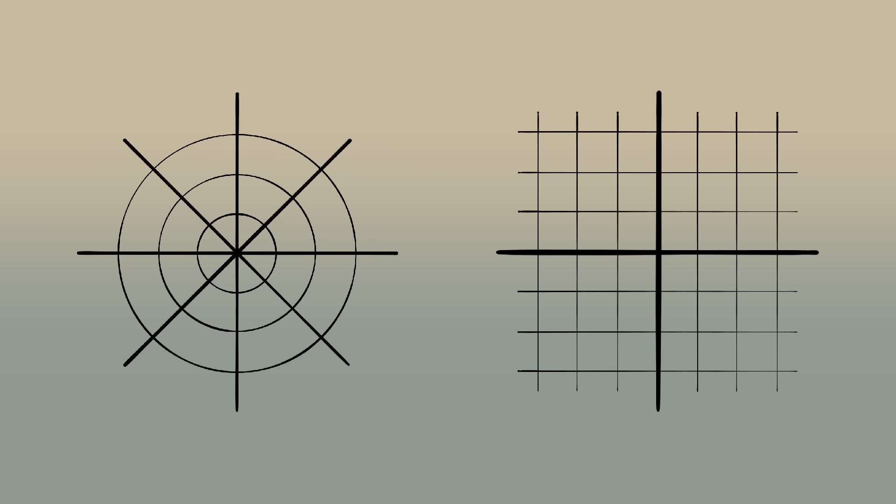
text(z(x,y))
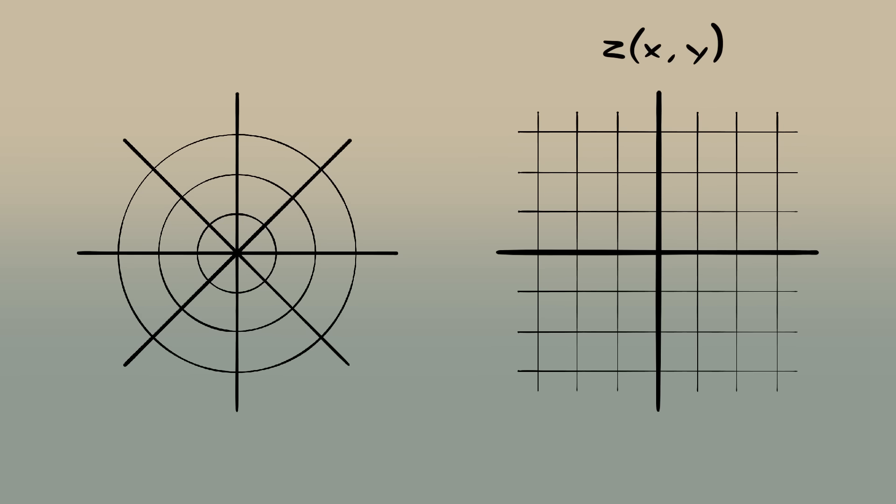